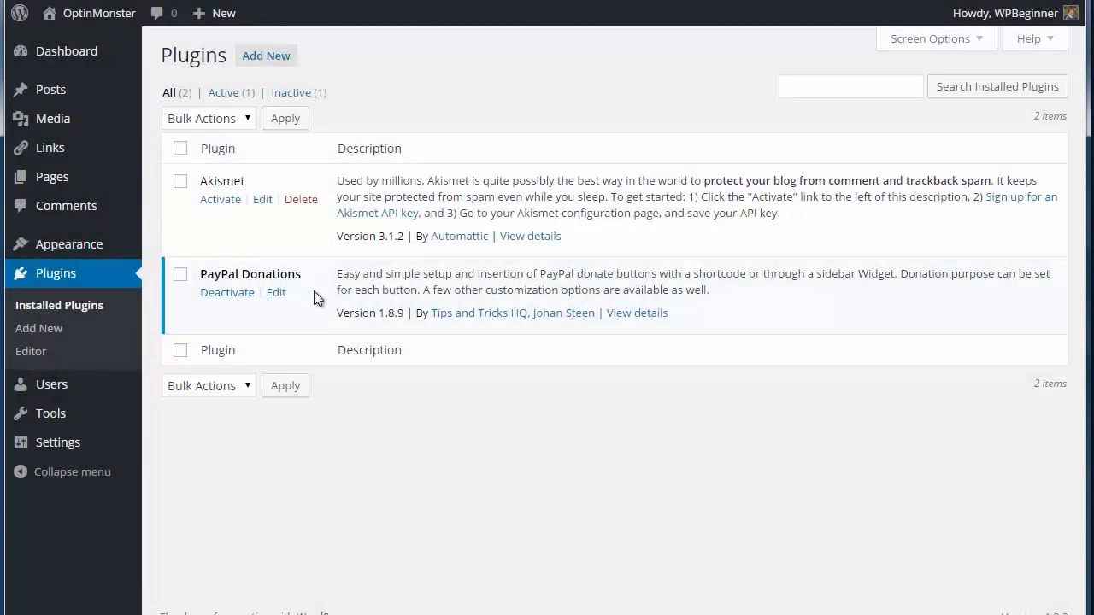
mouse_move(316, 311)
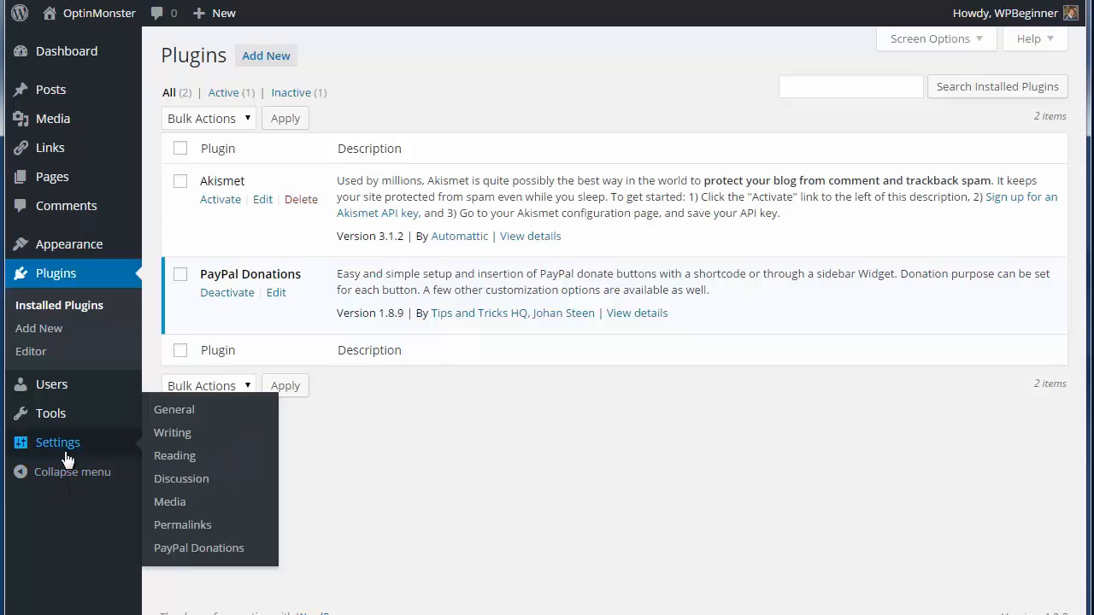
- Fill the PayPal Donations account defaults, then publish a 'Donate' post with [paypal-donation]
left_click(198, 547)
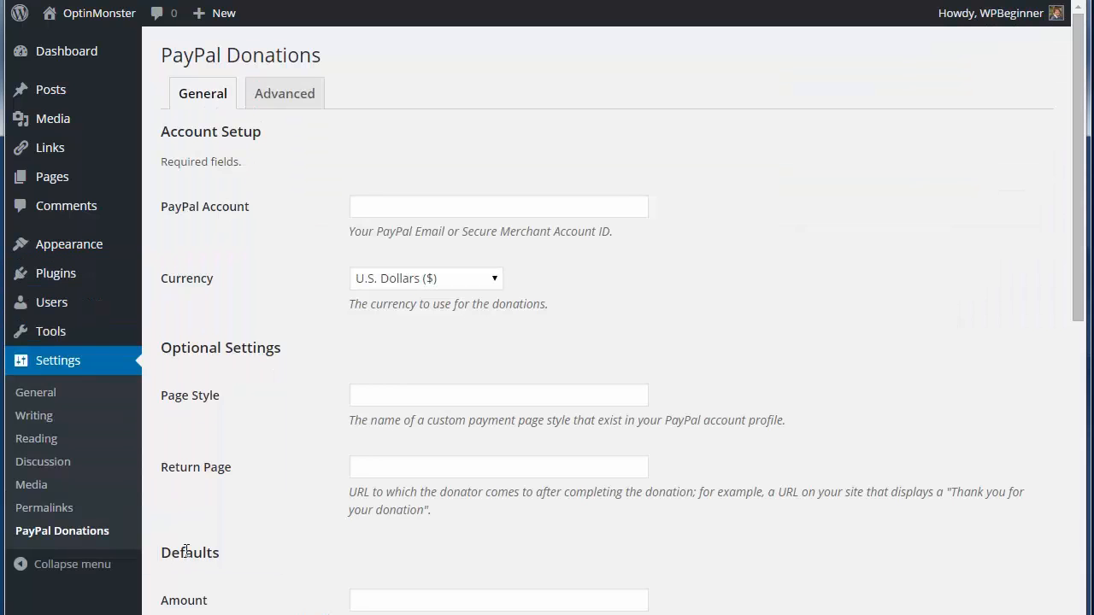
left_click(499, 205)
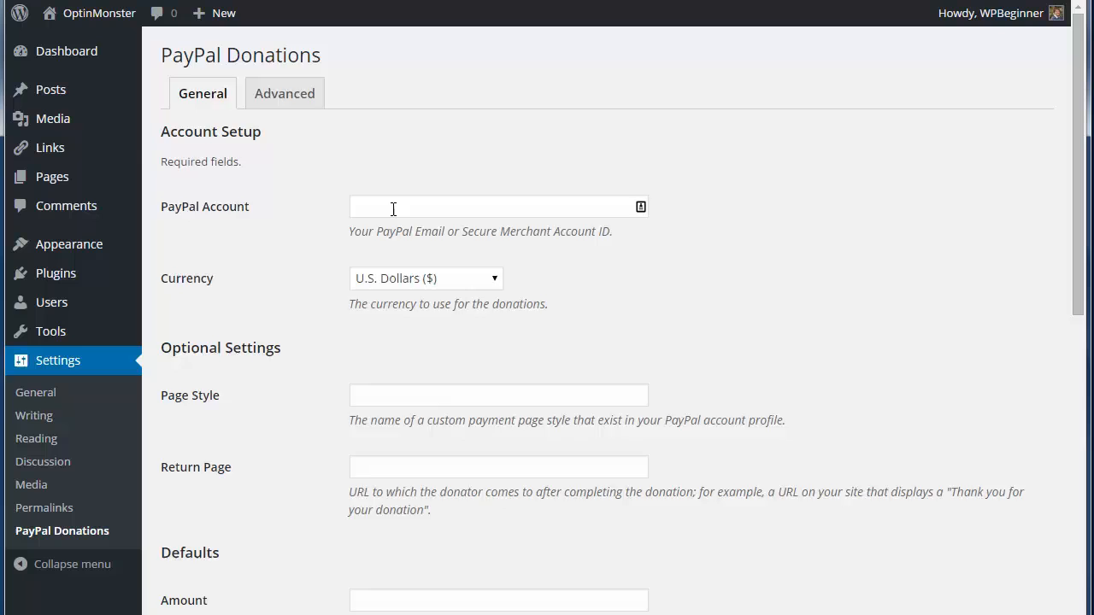
scroll("down", 3)
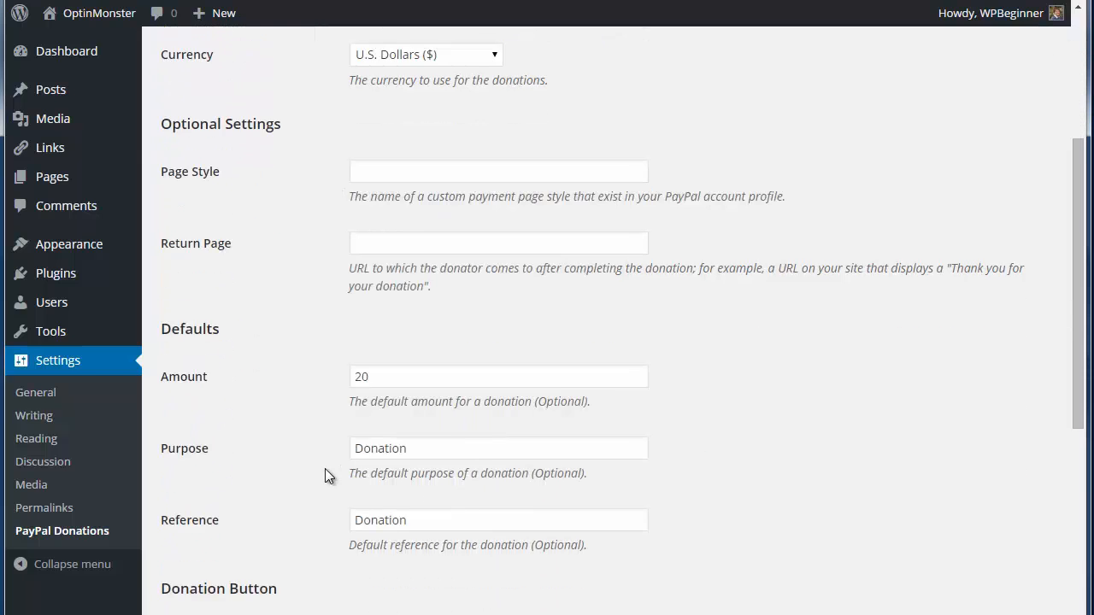
scroll("down", 3)
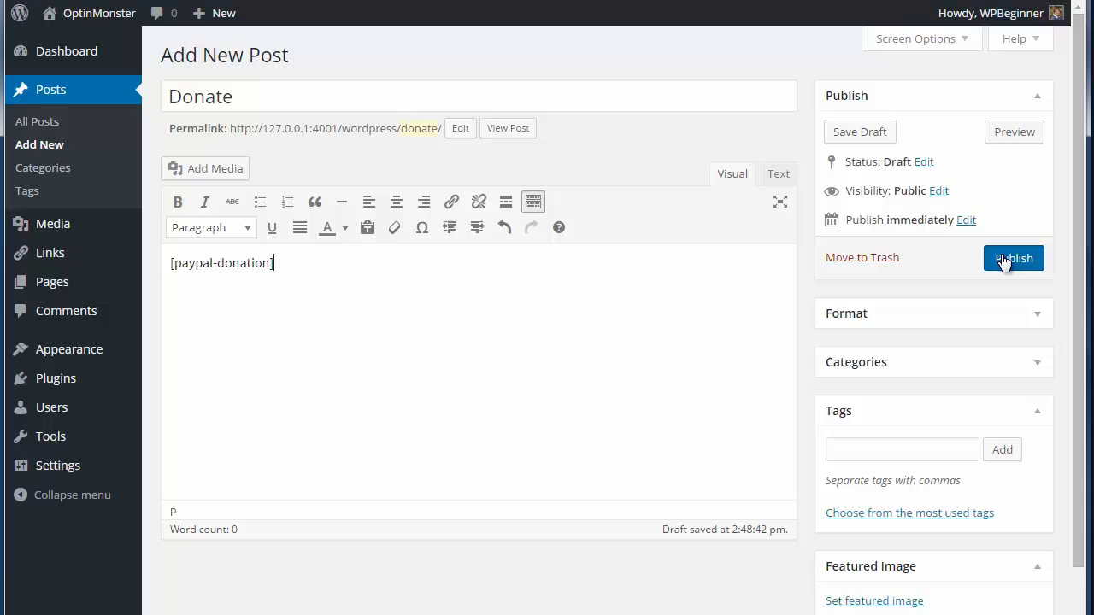
left_click(1013, 258)
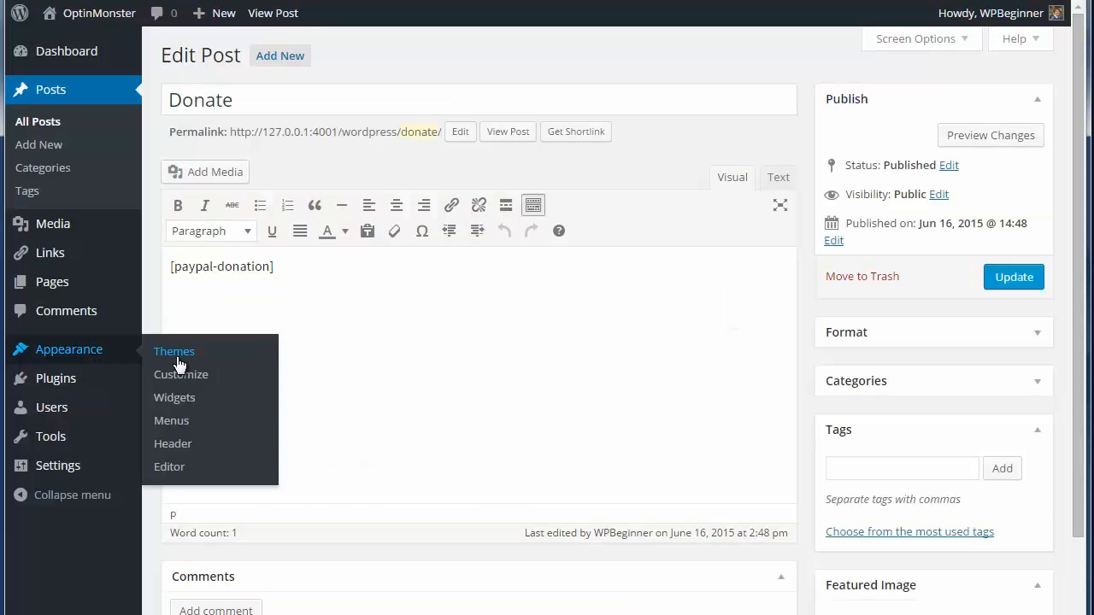
mouse_move(174, 397)
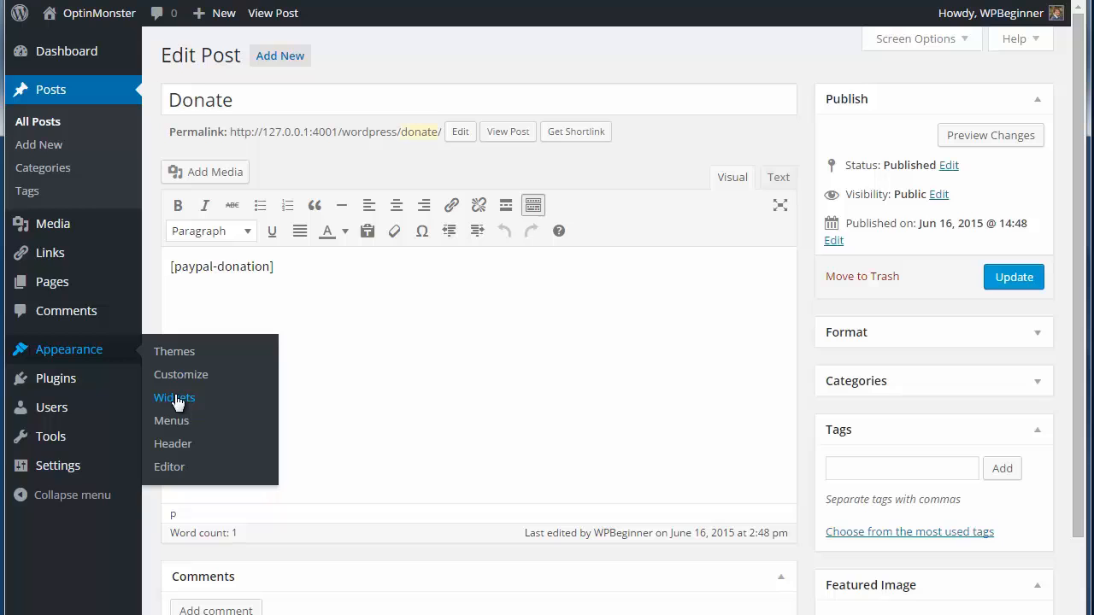
- Go to Appearance > Widgets to manage the theme's sidebar widgets
left_click(174, 397)
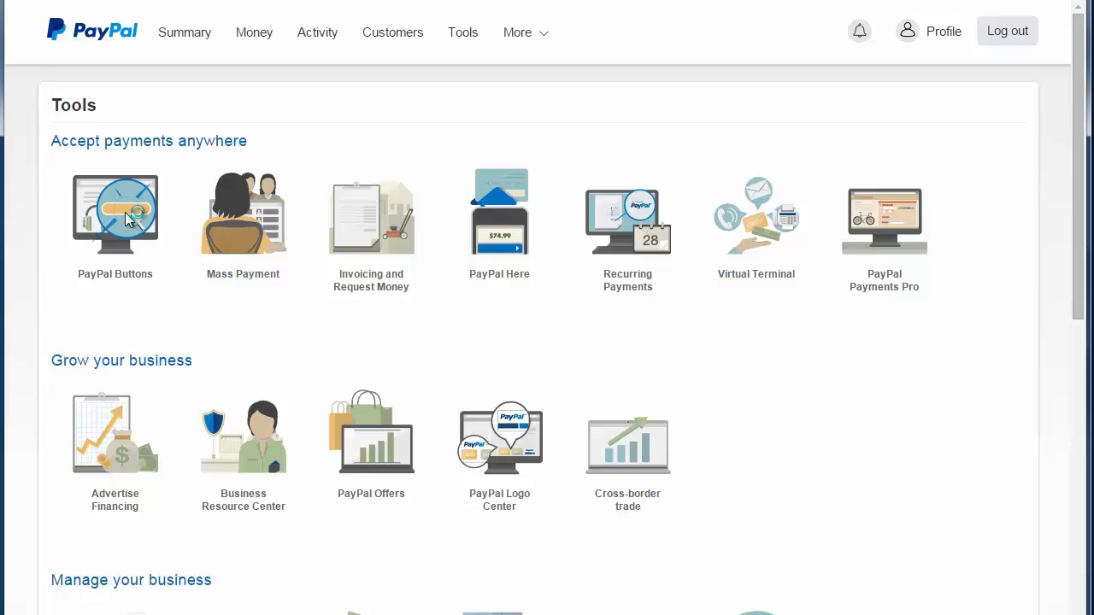
- Create a PayPal Donations button with a fixed 20 USD amount and select its HTML code
left_click(114, 213)
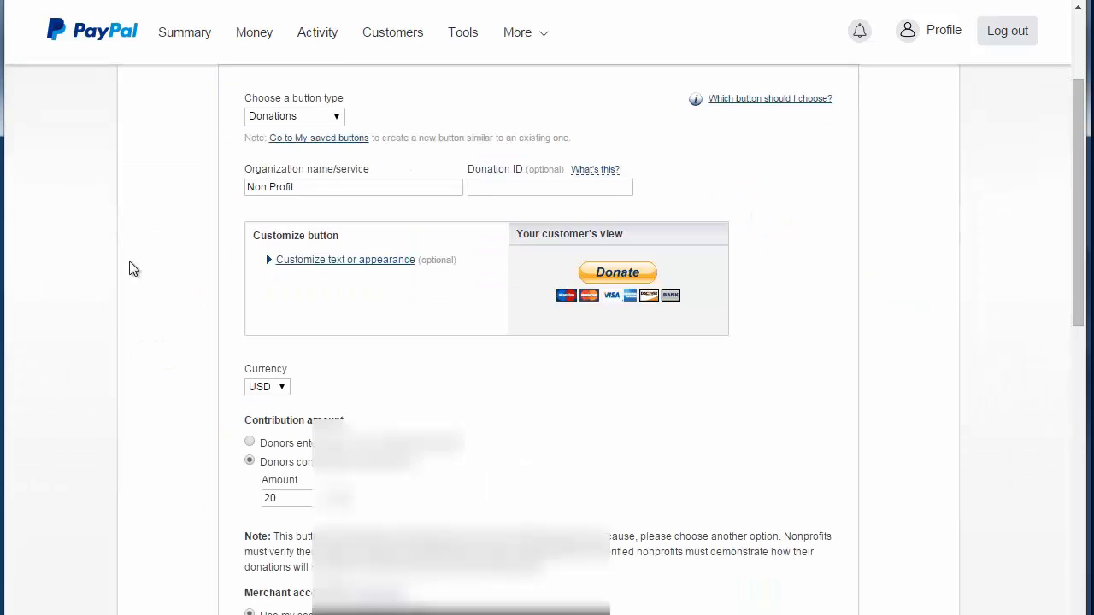
scroll("down", 3)
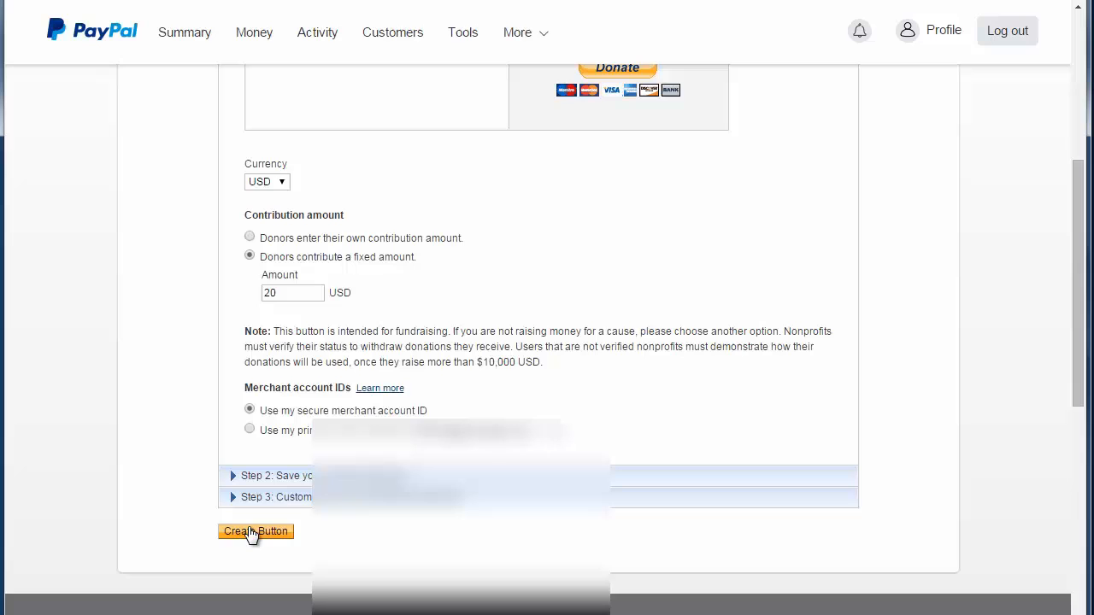
mouse_move(123, 417)
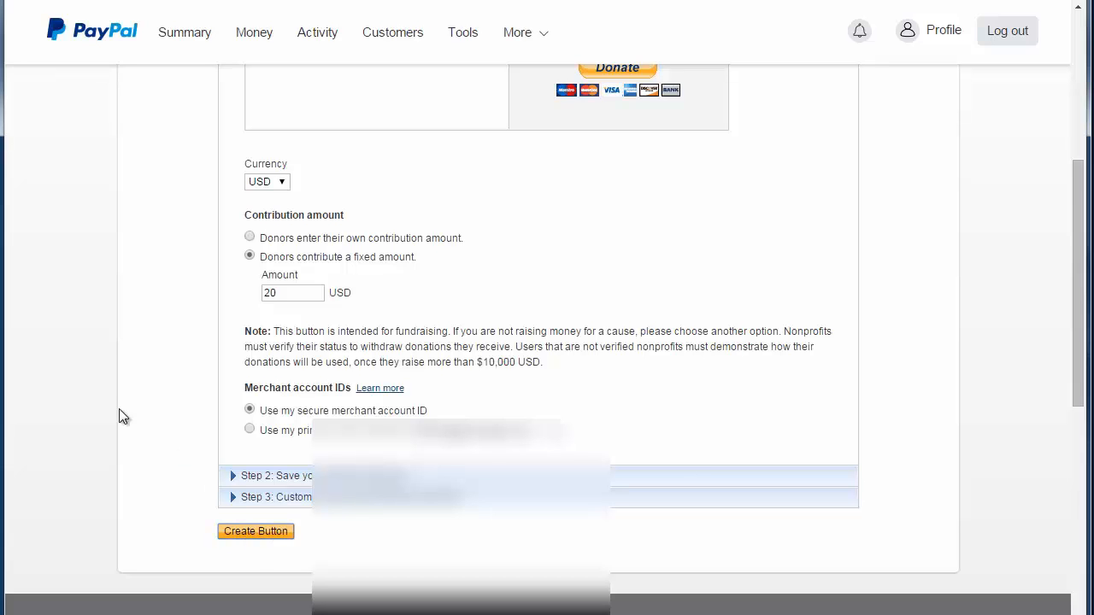
left_click(257, 529)
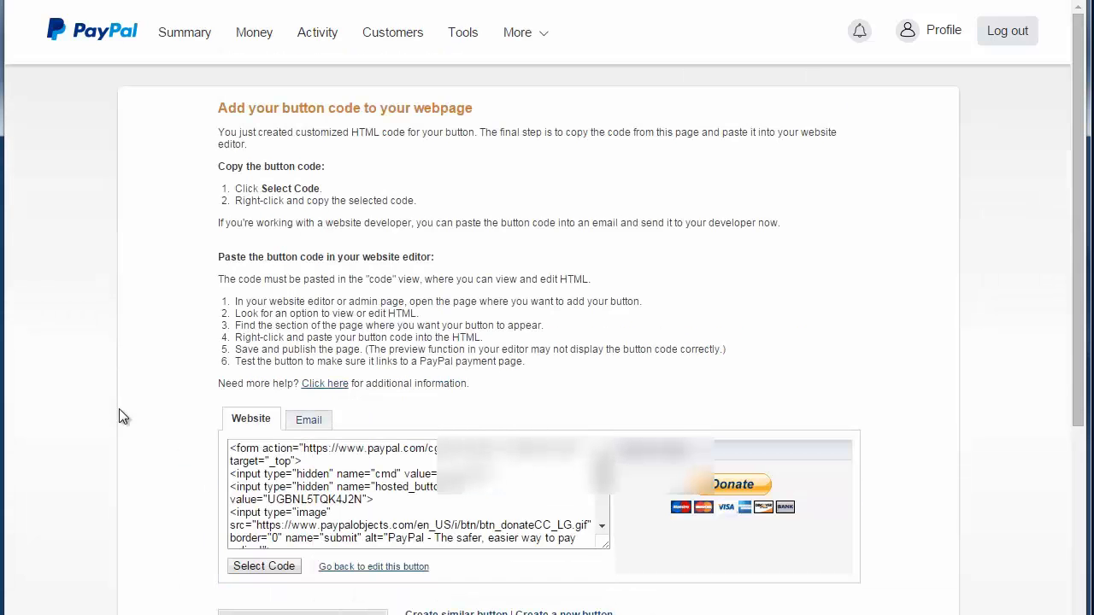
left_click(308, 420)
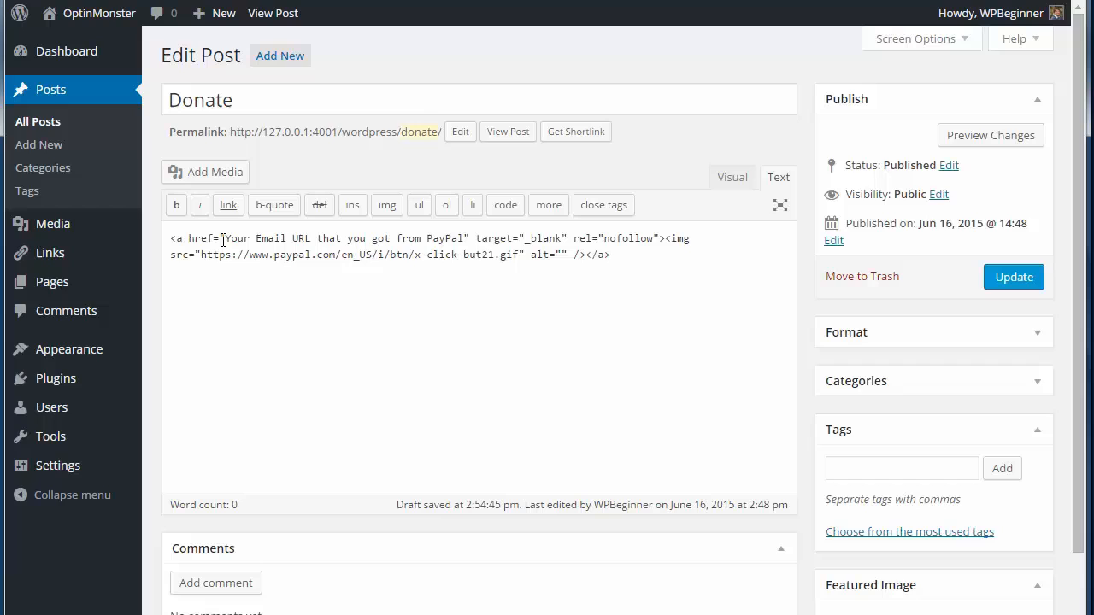
left_click_drag(221, 238, 424, 237)
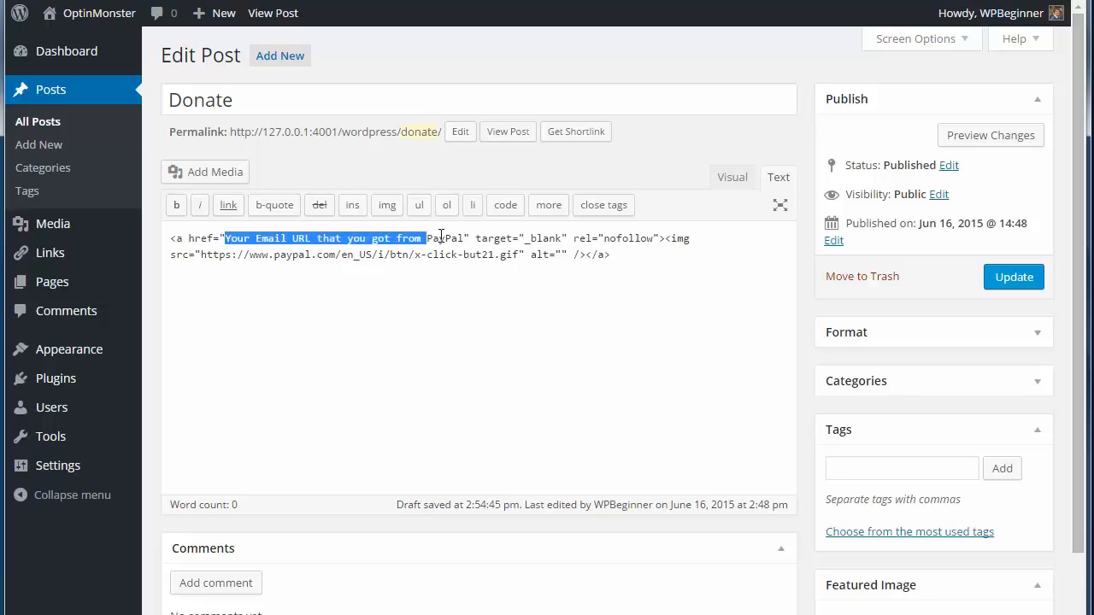
type("https://www.paypal.com/cgi-bin/websc")
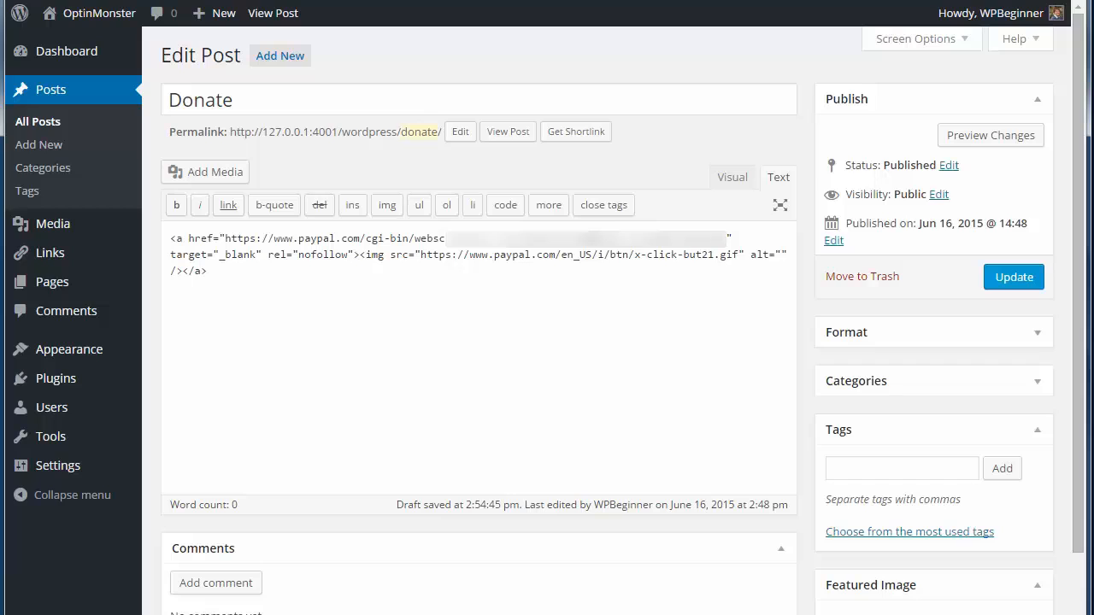
mouse_move(1013, 276)
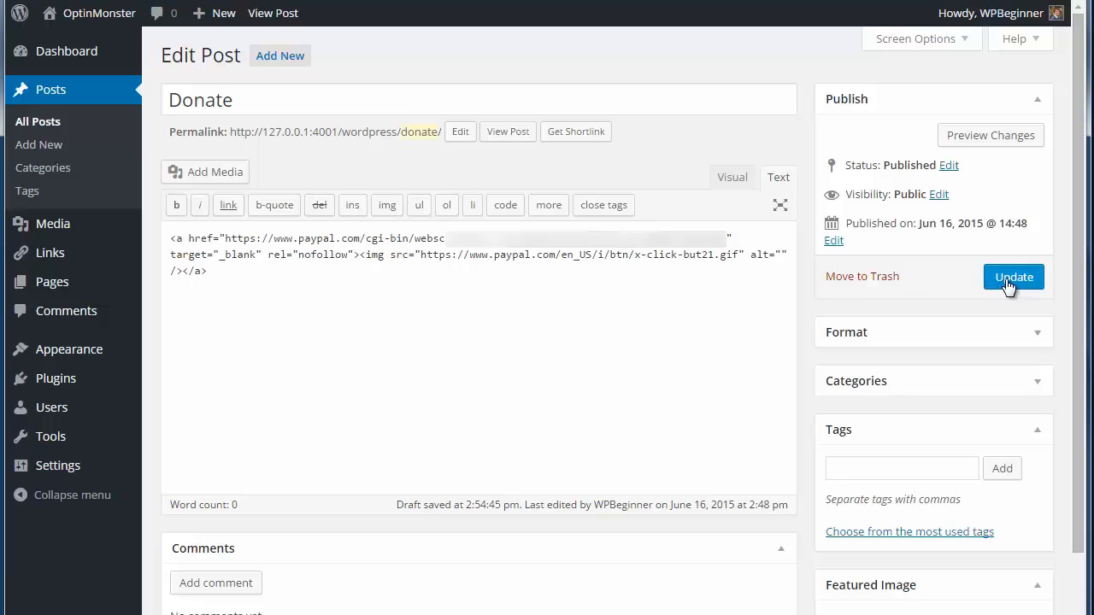
left_click(1014, 277)
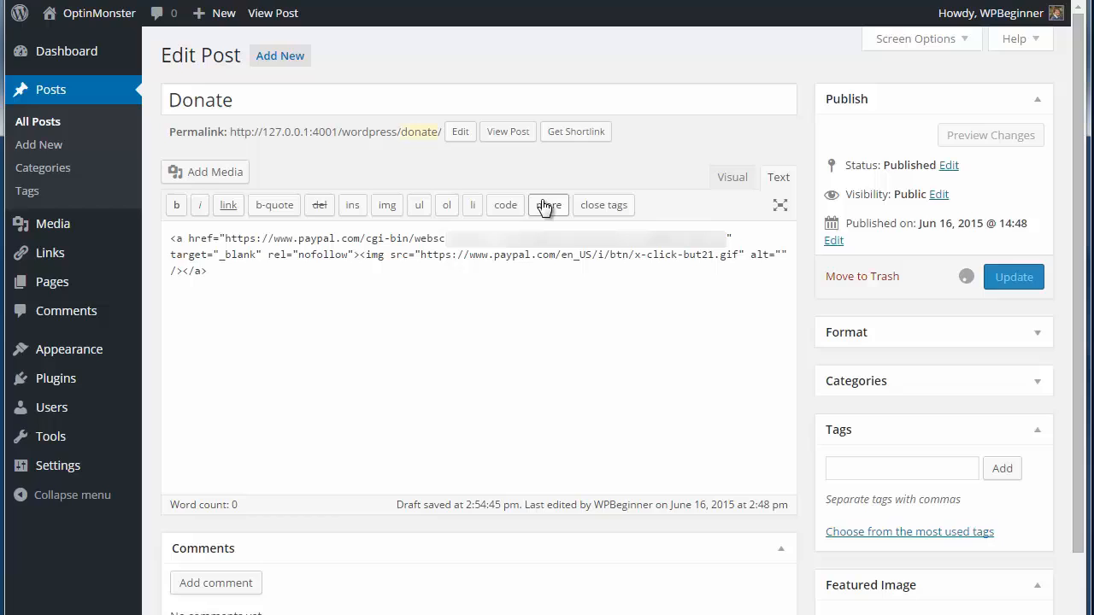
left_click(1014, 277)
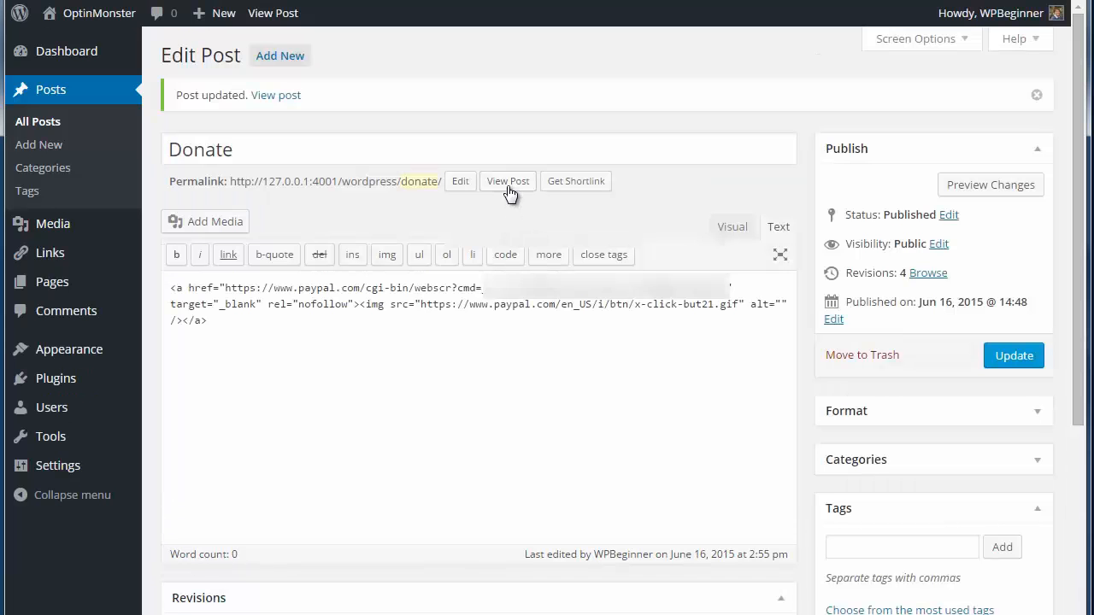
left_click(508, 181)
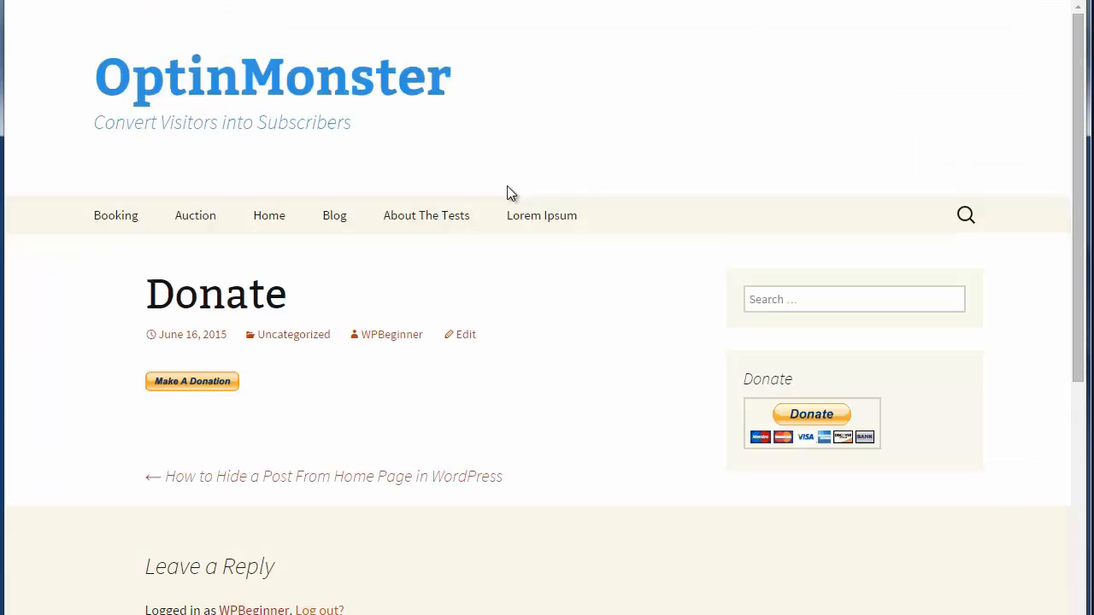
mouse_move(296, 393)
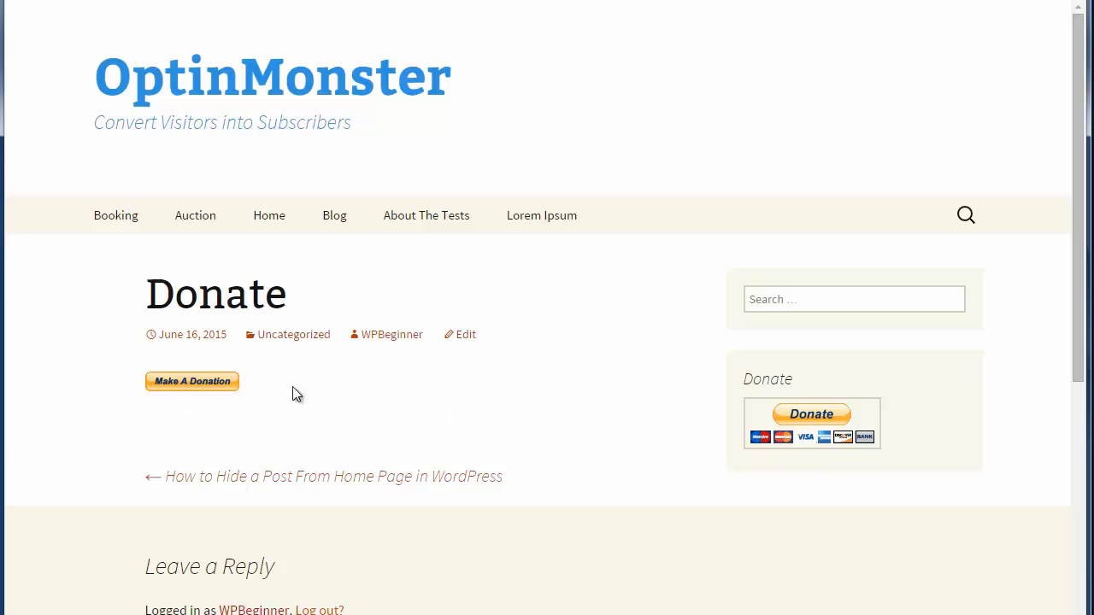